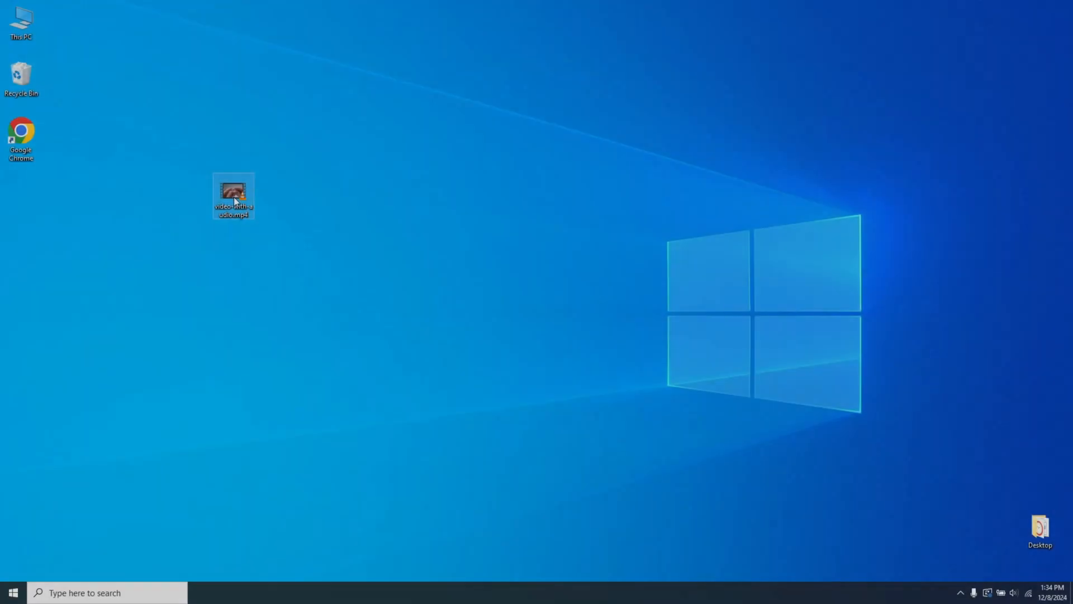
{"action": "mouse_move", "coordinate": [233, 197]}
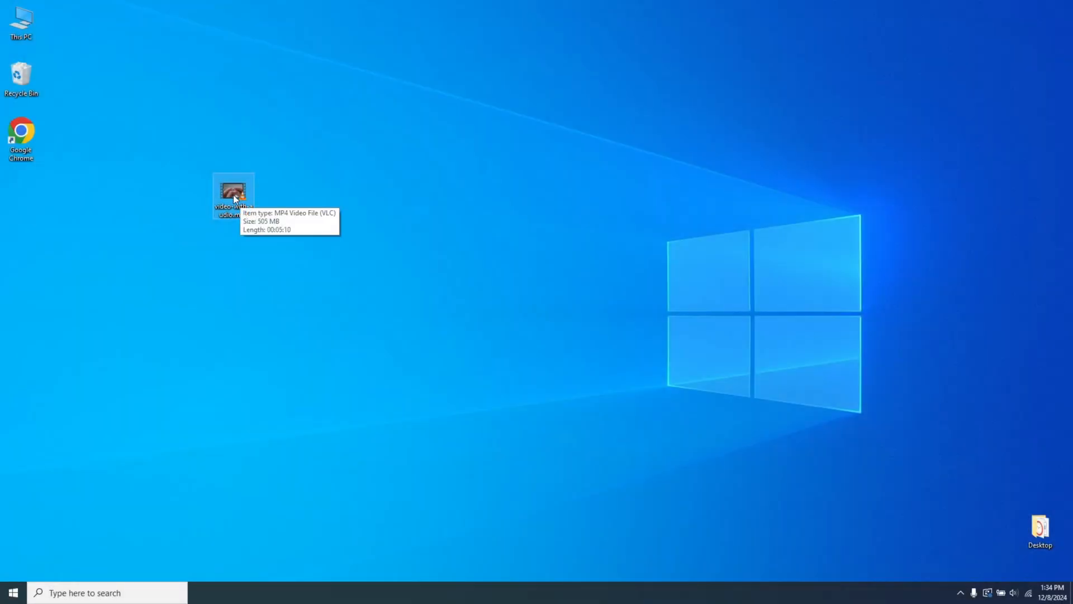
- Play video-with-audio.mp4 in VLC and reposition the playing video window
{"action": "double_click", "coordinate": [234, 194]}
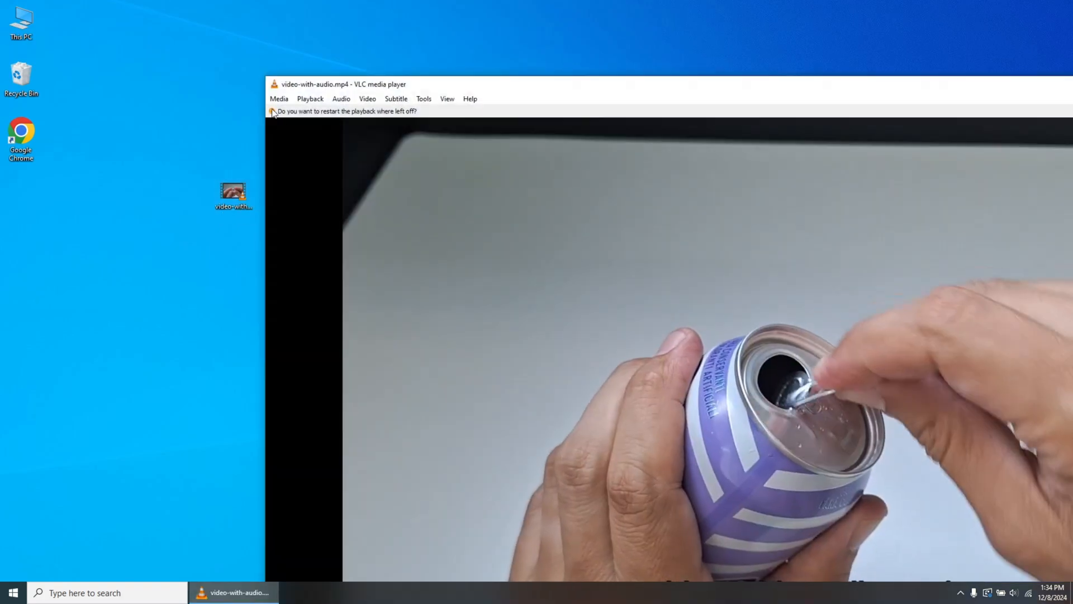
{"action": "left_click_drag", "start_coordinate": [342, 85], "coordinate": [650, 213]}
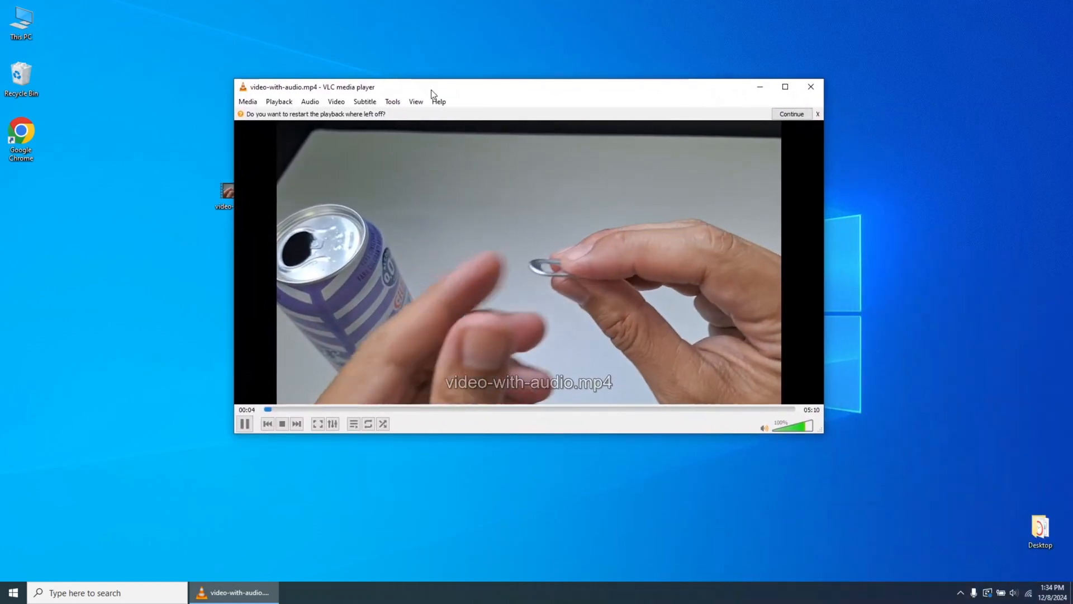
{"action": "left_click", "coordinate": [791, 114]}
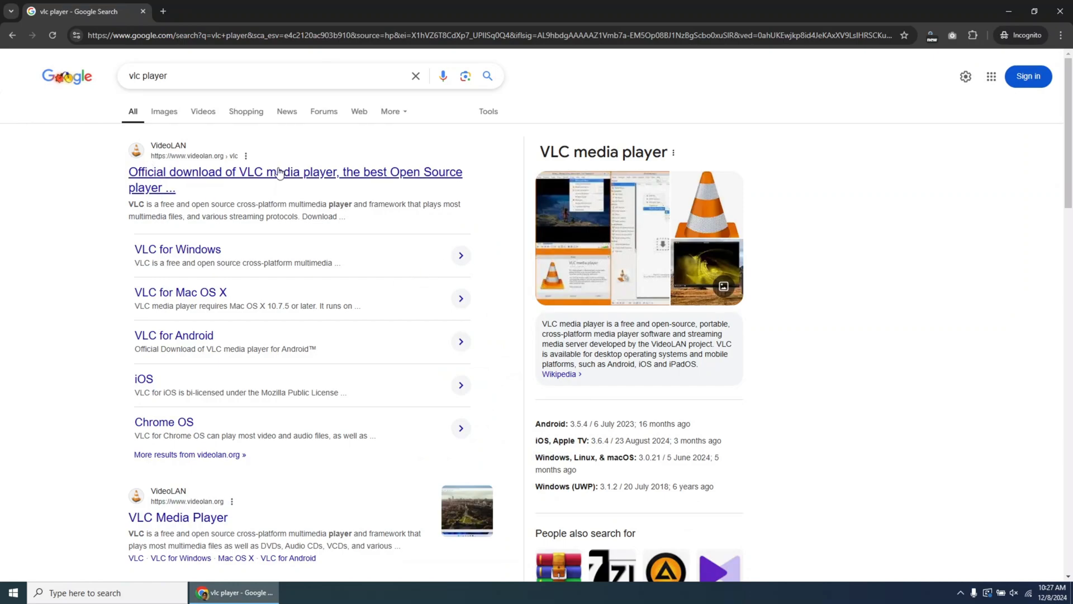
- Open videolan.org and start the VLC 3.0.21 Windows 64-bit download
{"action": "left_click", "coordinate": [295, 172]}
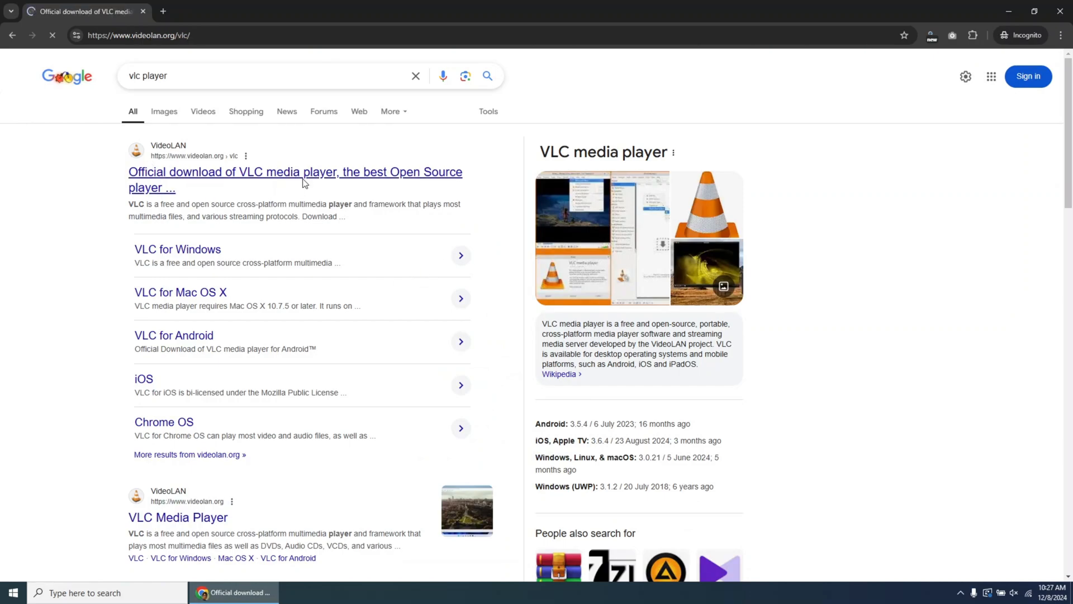
{"action": "left_click", "coordinate": [295, 172]}
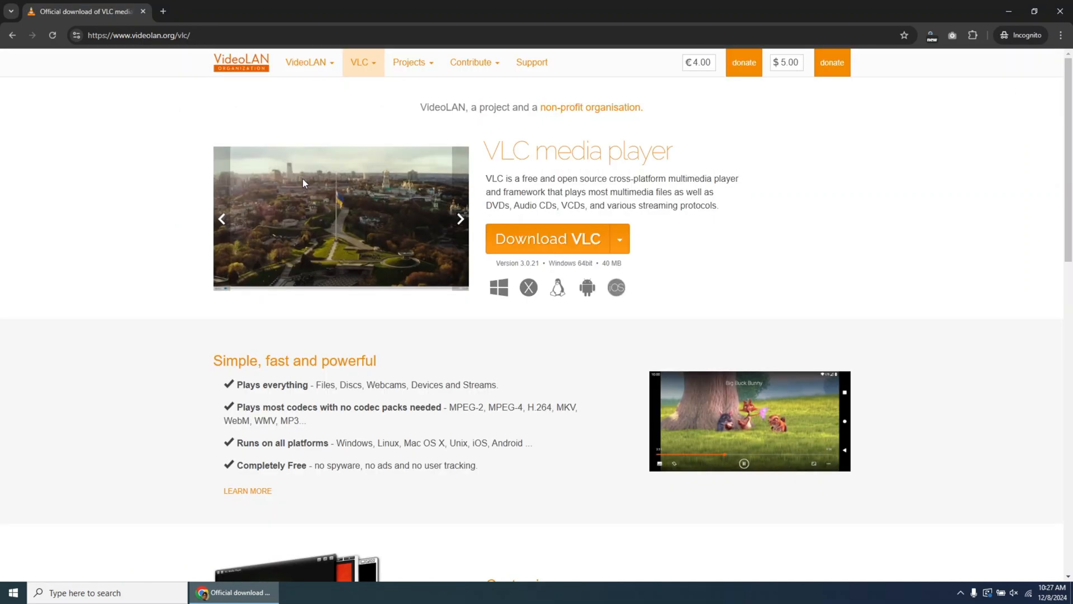
{"action": "left_click", "coordinate": [547, 238]}
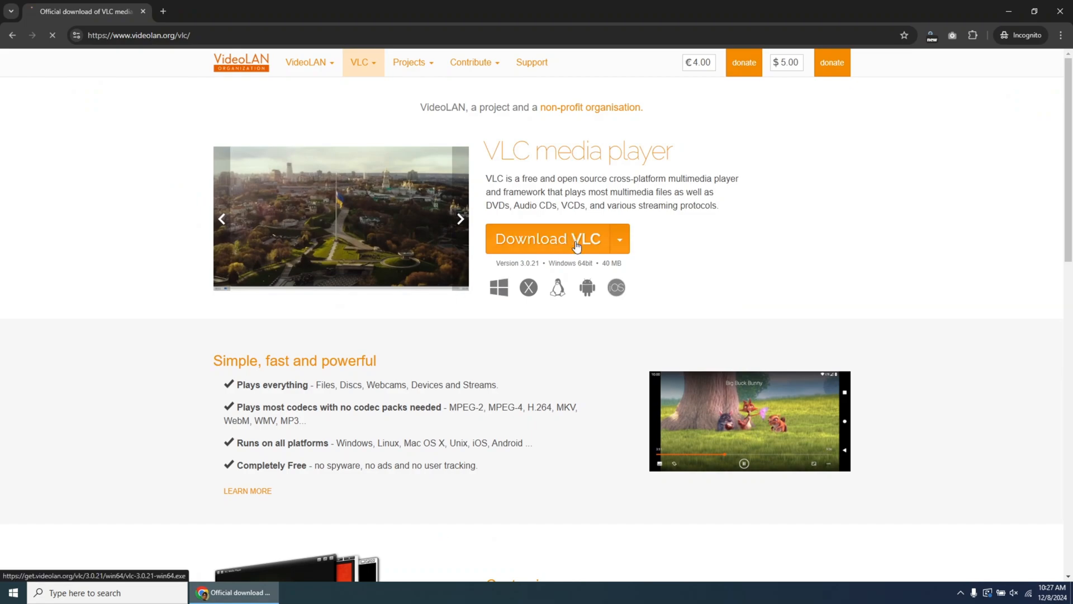
{"action": "left_click", "coordinate": [547, 239]}
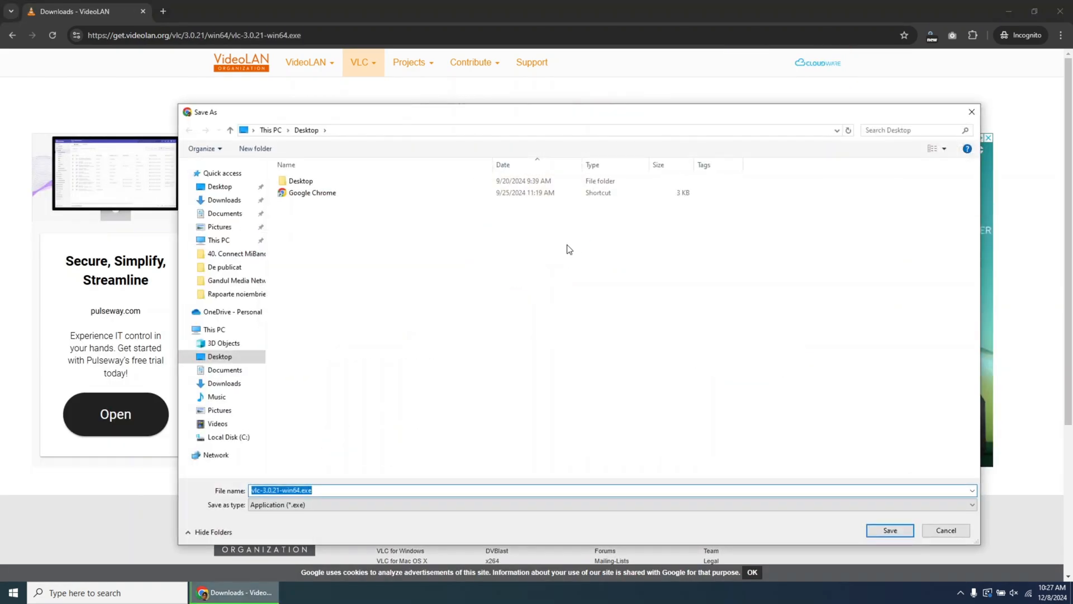
- Save the VLC installer to the Desktop and launch it
{"action": "left_click", "coordinate": [219, 187]}
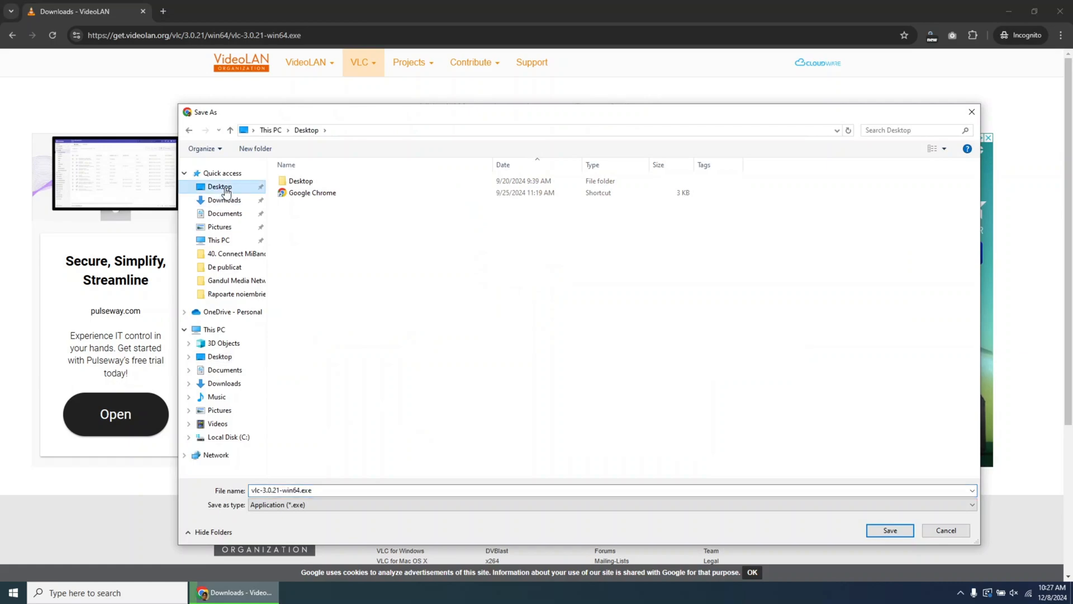
{"action": "left_click", "coordinate": [889, 530]}
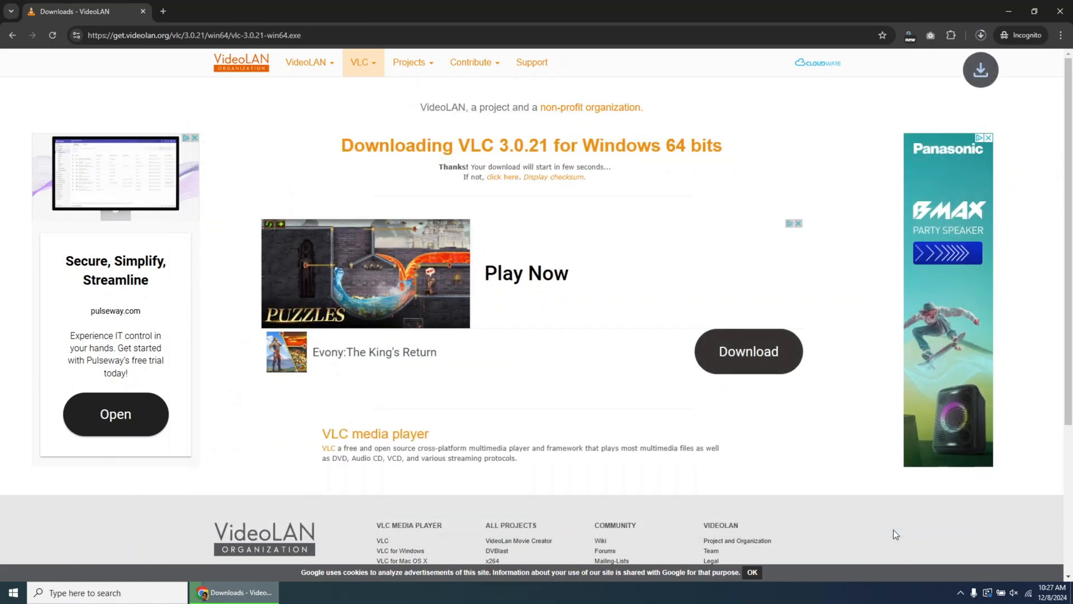
{"action": "left_click", "coordinate": [980, 34]}
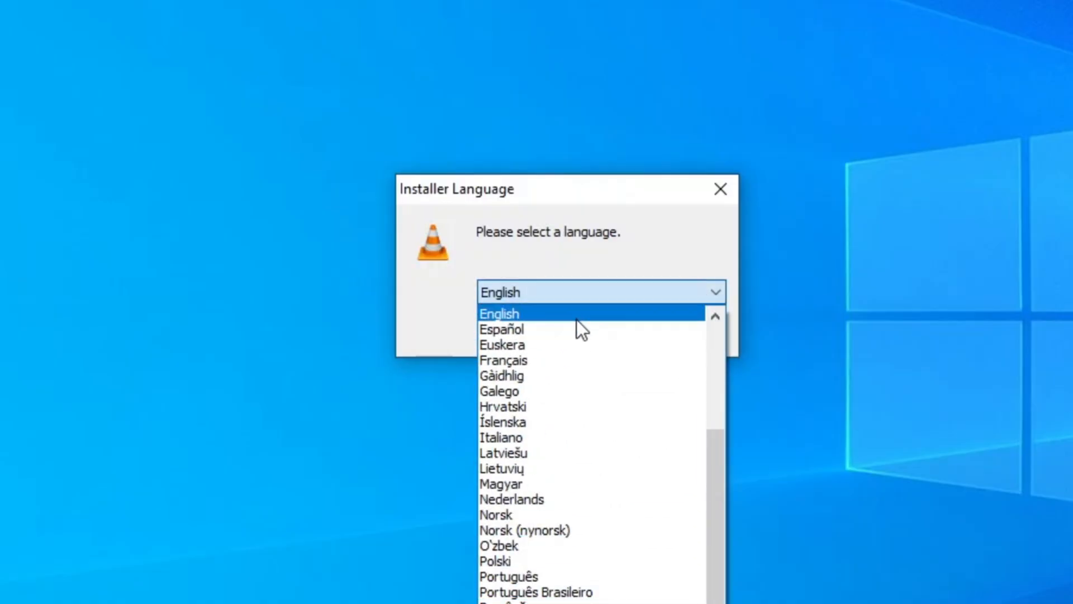
- Choose English, then continue through the welcome, license and Choose Components pages
{"action": "left_click", "coordinate": [498, 313]}
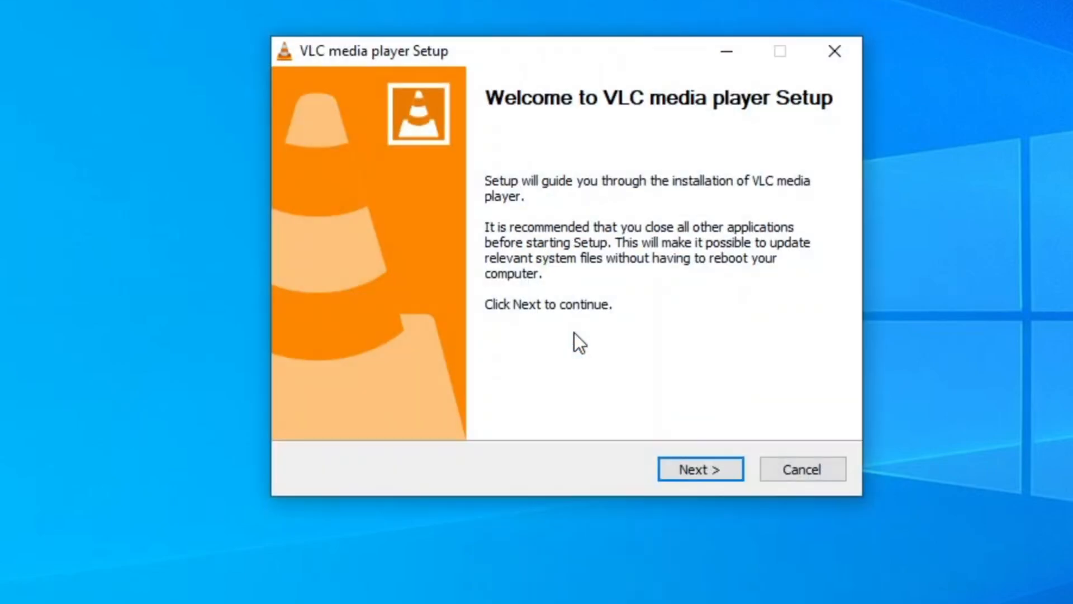
{"action": "left_click", "coordinate": [699, 469]}
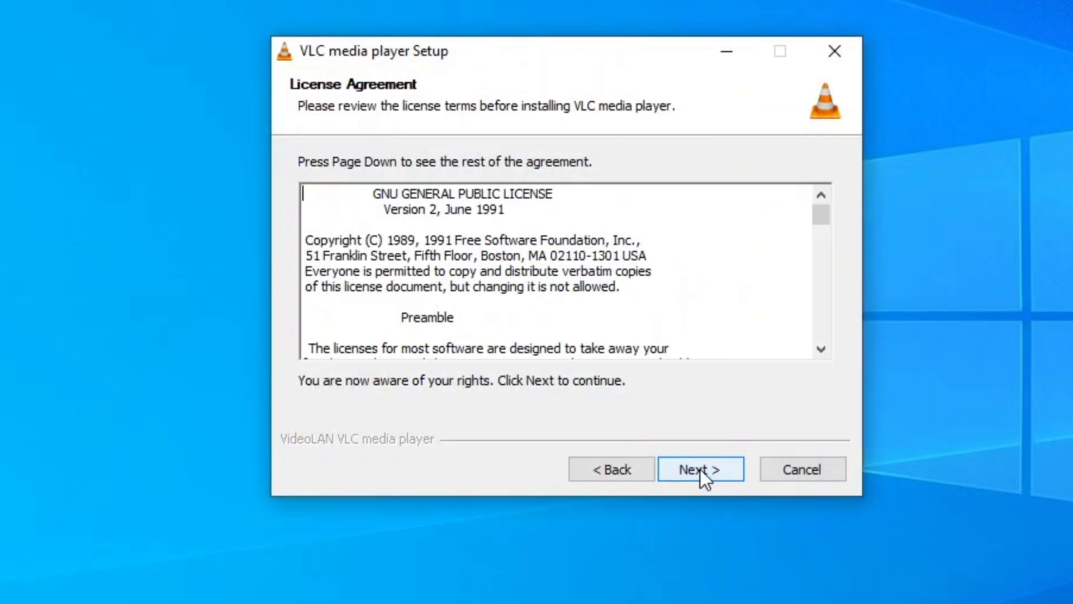
{"action": "scroll", "scroll_direction": "down", "scroll_amount": 3}
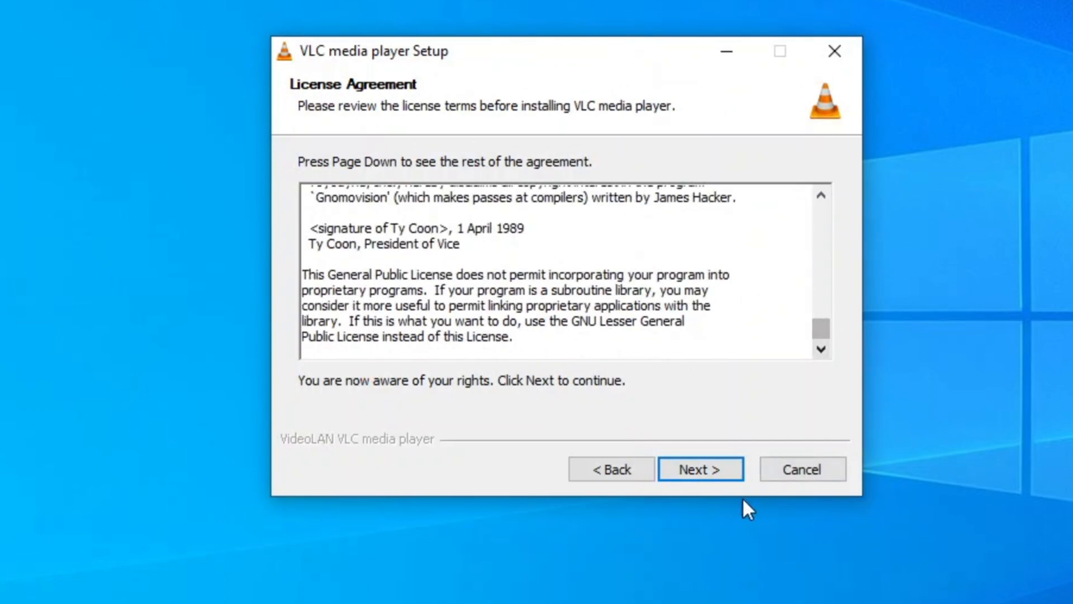
{"action": "left_click", "coordinate": [699, 469]}
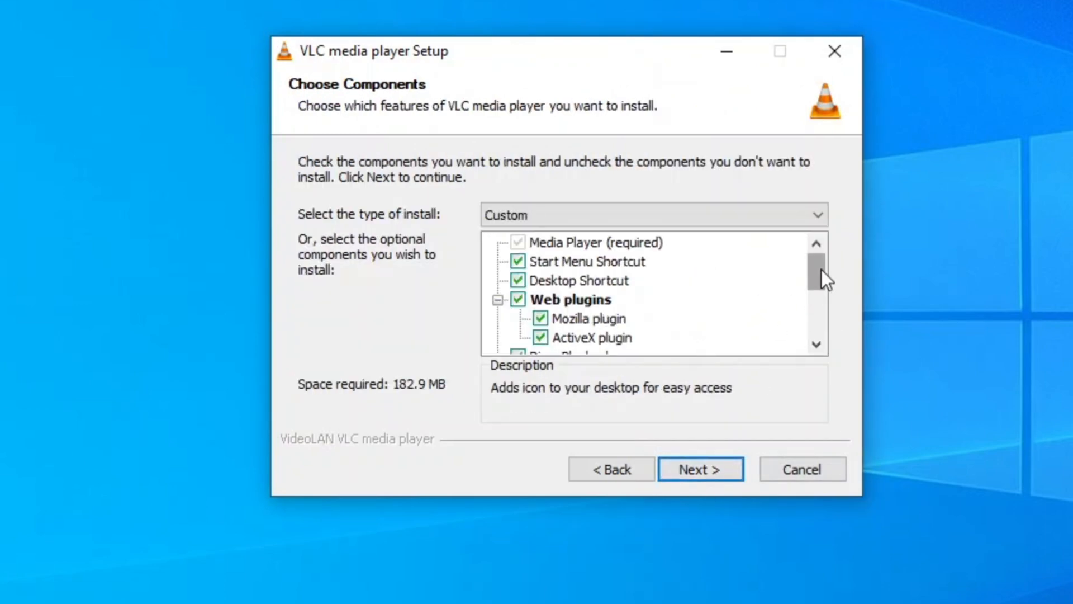
{"action": "scroll", "scroll_direction": "down", "scroll_amount": 3}
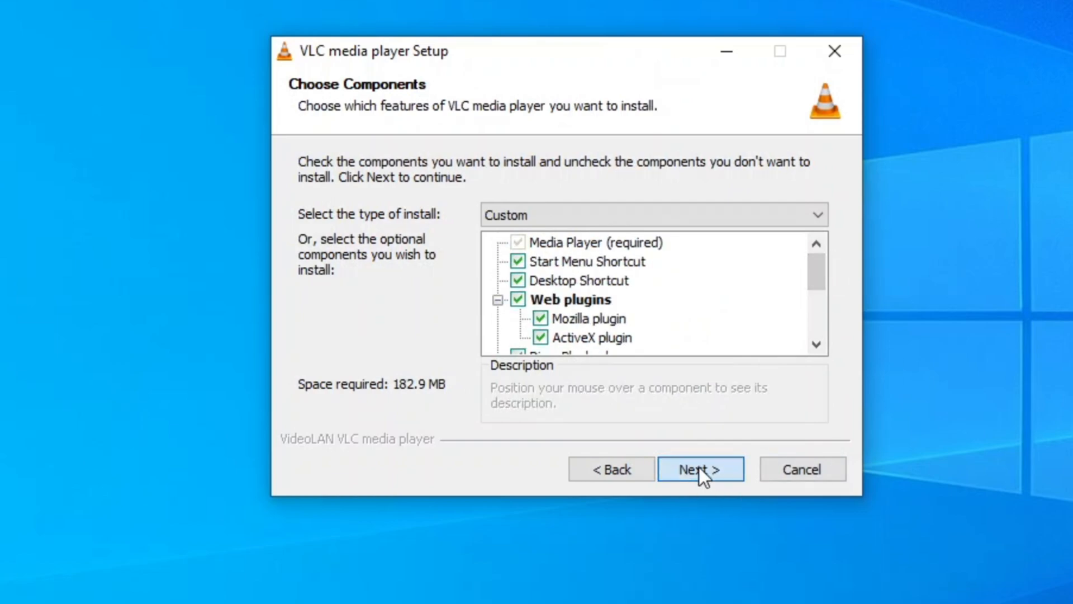
{"action": "left_click", "coordinate": [699, 469]}
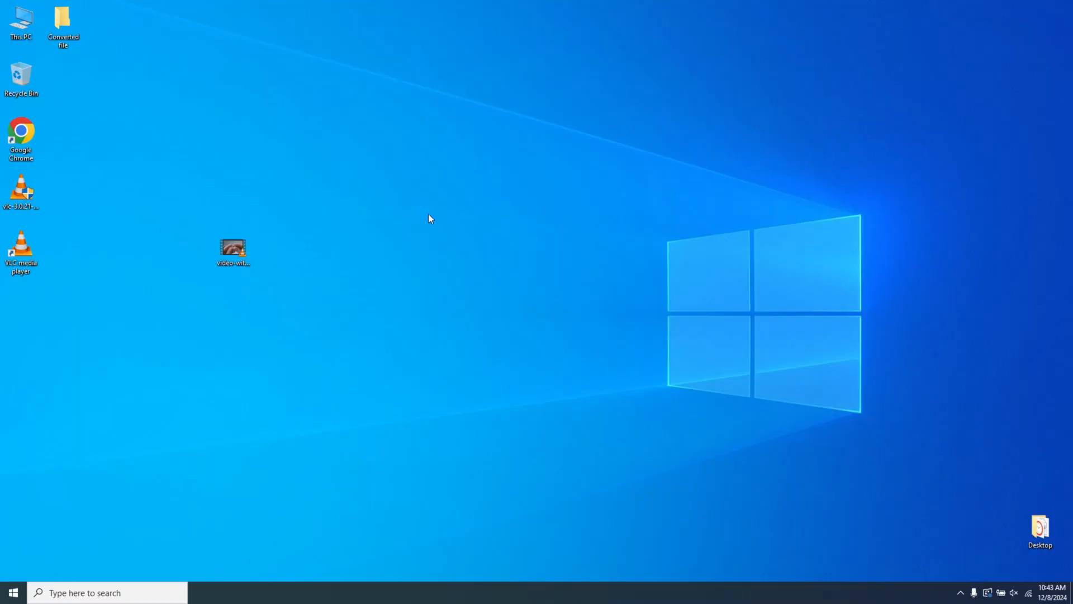
- Launch VLC from its desktop shortcut and add video-with-music.mp4 under Media > Convert/Save
{"action": "left_click", "coordinate": [21, 252]}
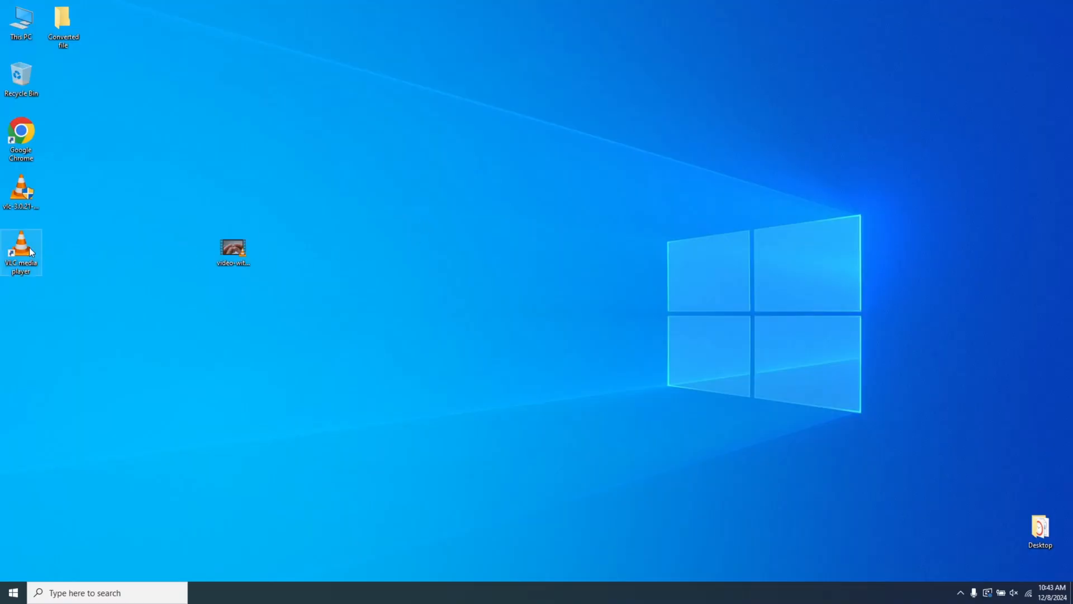
{"action": "double_click", "coordinate": [21, 251]}
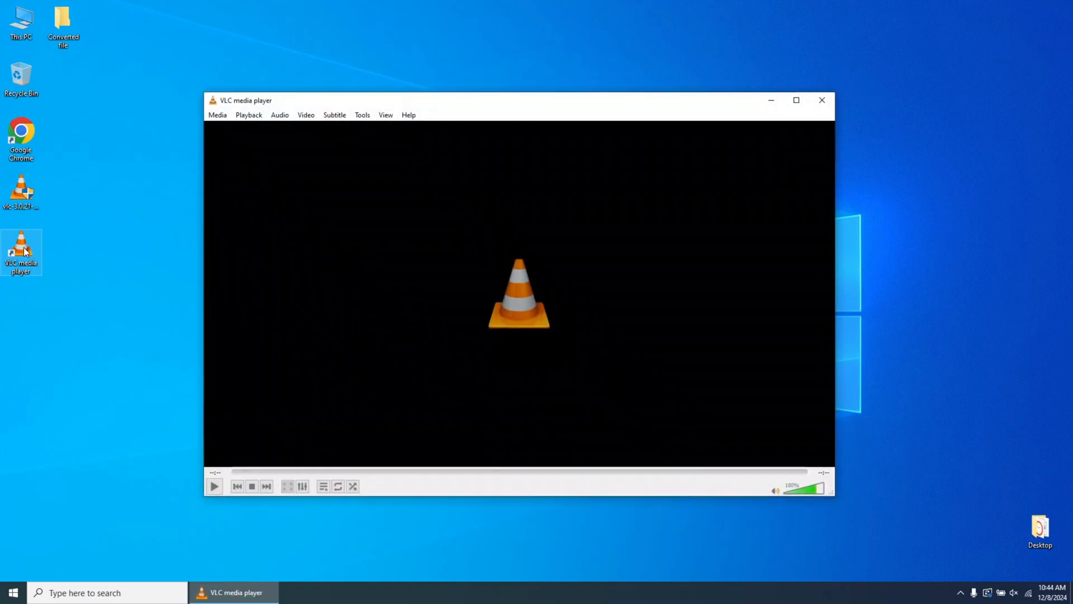
{"action": "left_click", "coordinate": [218, 114]}
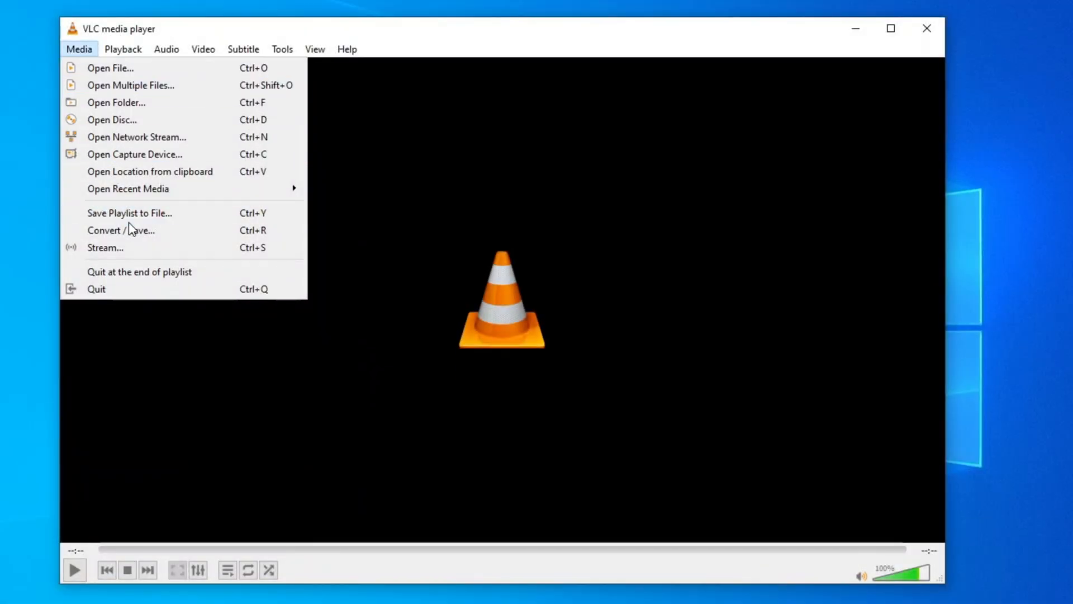
{"action": "left_click", "coordinate": [110, 67]}
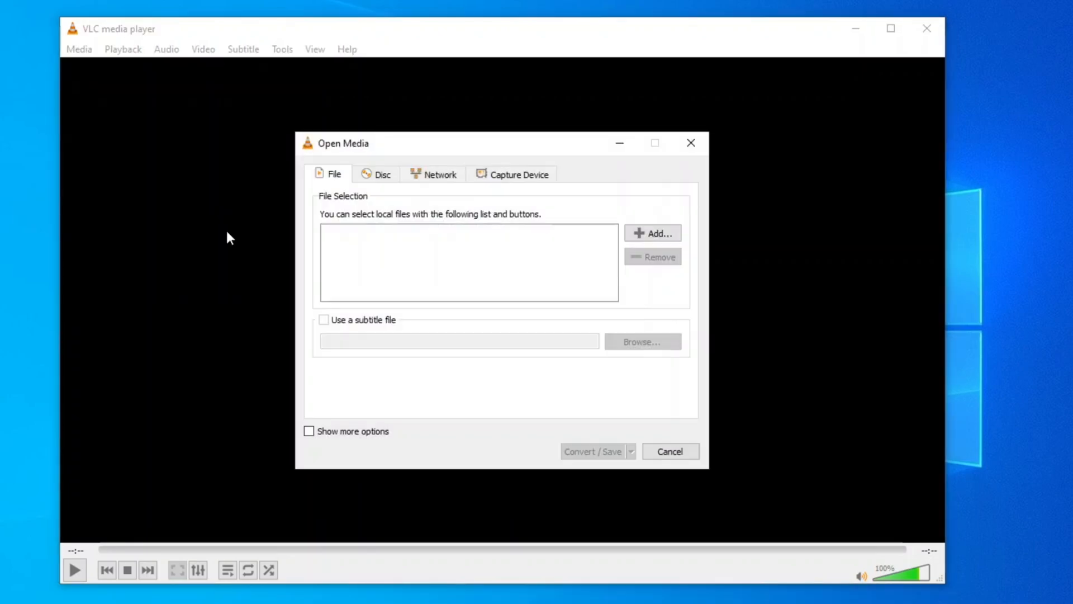
{"action": "left_click", "coordinate": [651, 233]}
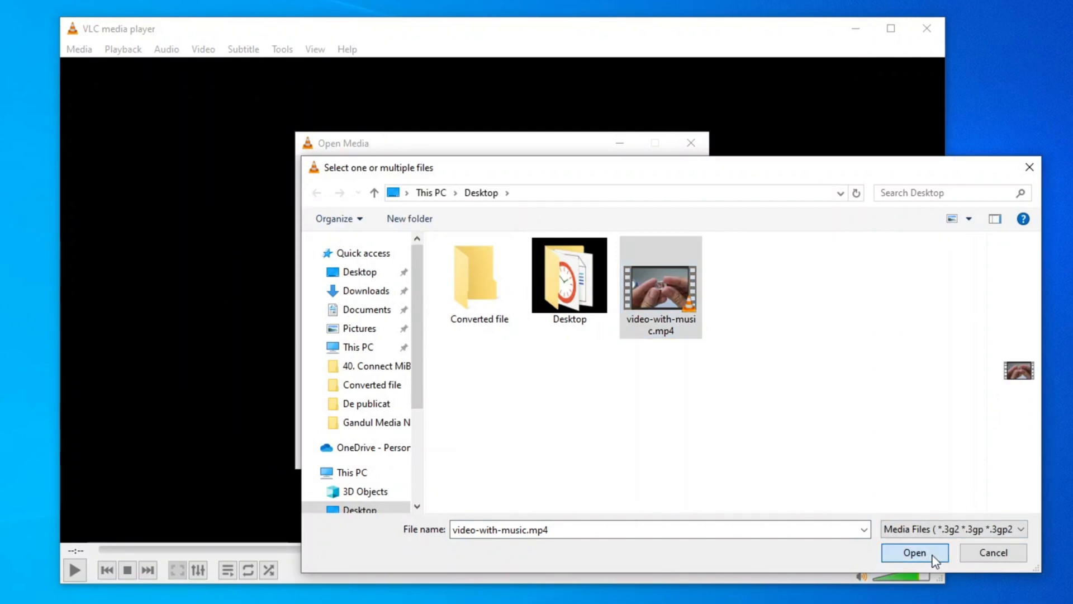
{"action": "left_click", "coordinate": [914, 552]}
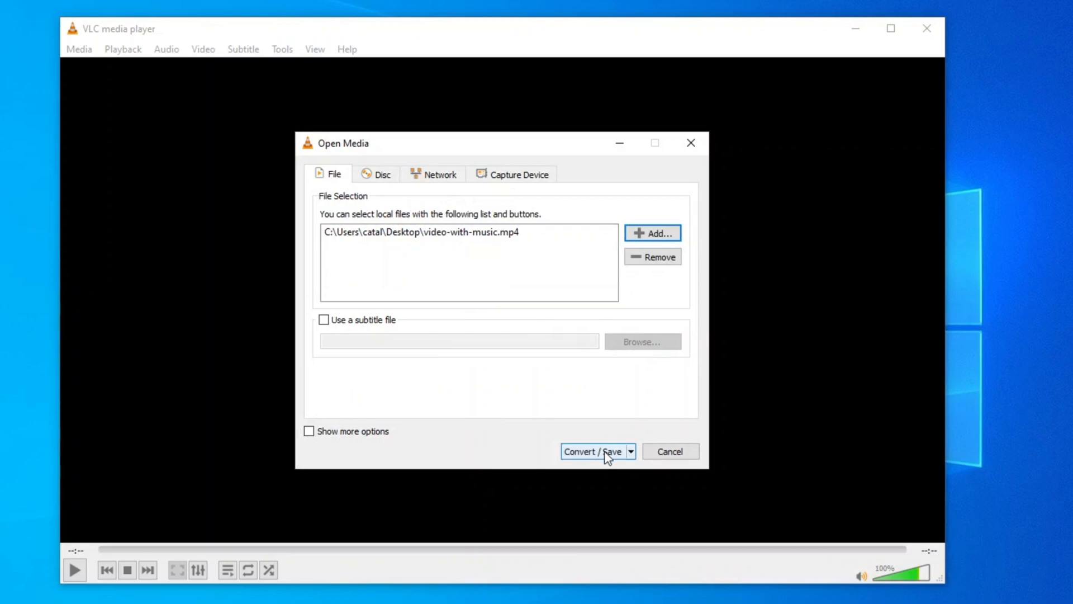
- Open the Convert dialog and select the Audio - MP3 profile
{"action": "left_click", "coordinate": [593, 451]}
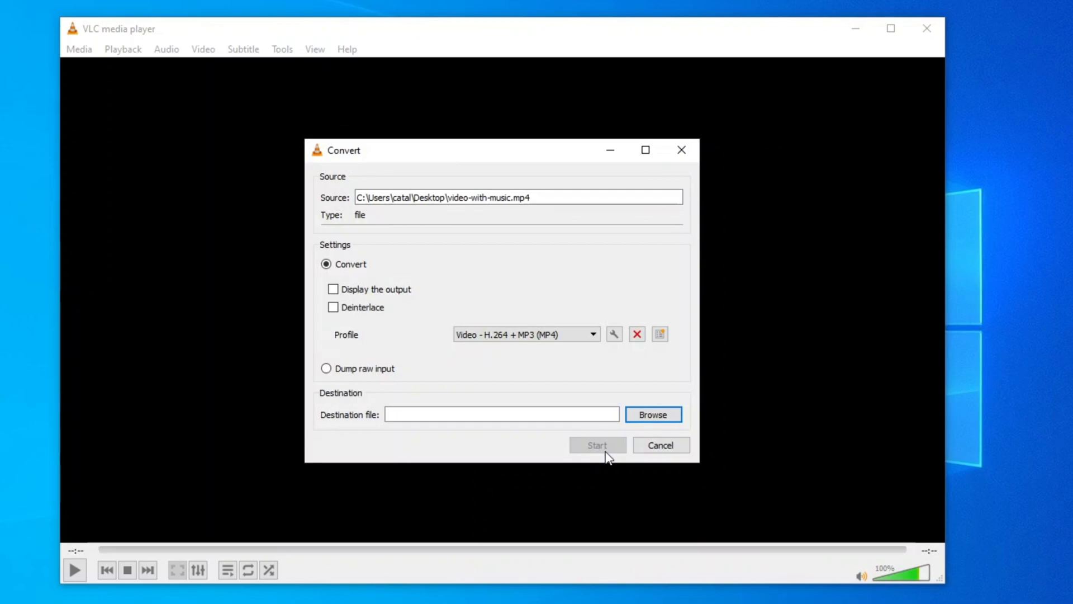
{"action": "left_click", "coordinate": [592, 334]}
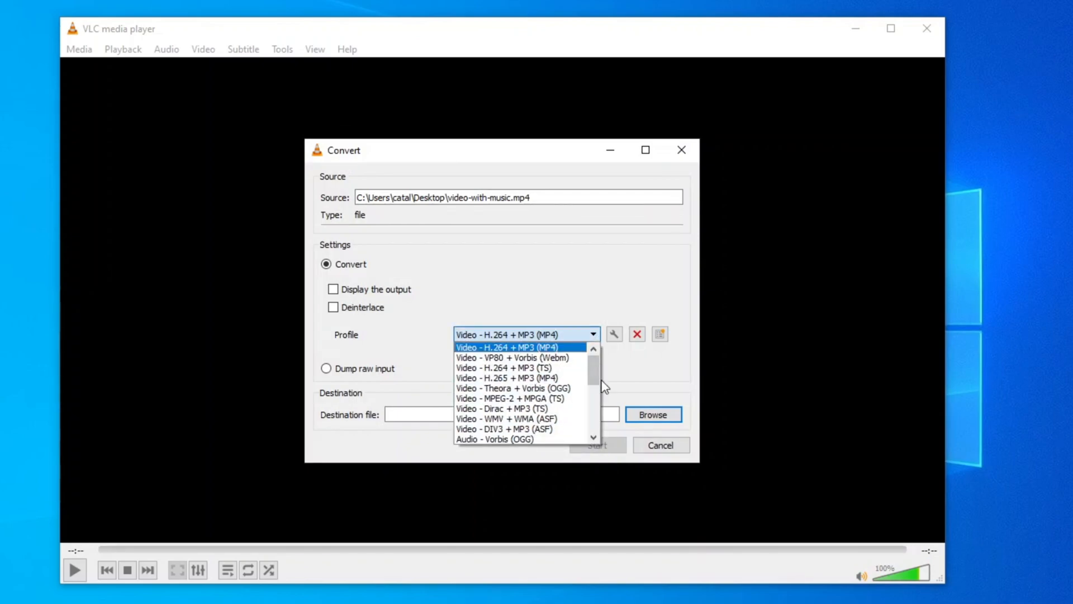
{"action": "scroll", "scroll_direction": "down", "scroll_amount": 3}
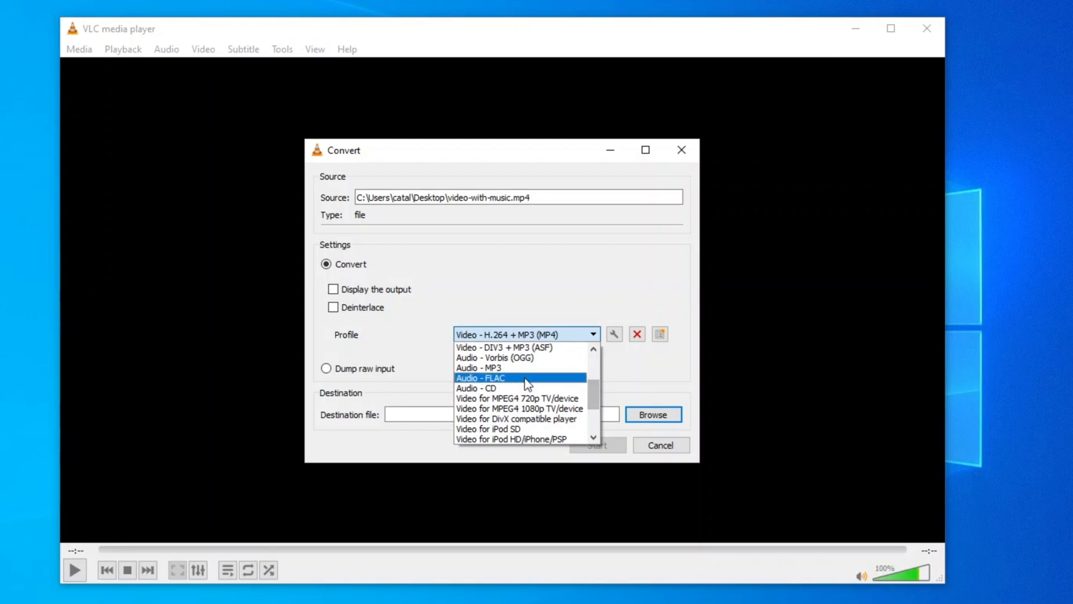
{"action": "left_click", "coordinate": [476, 367]}
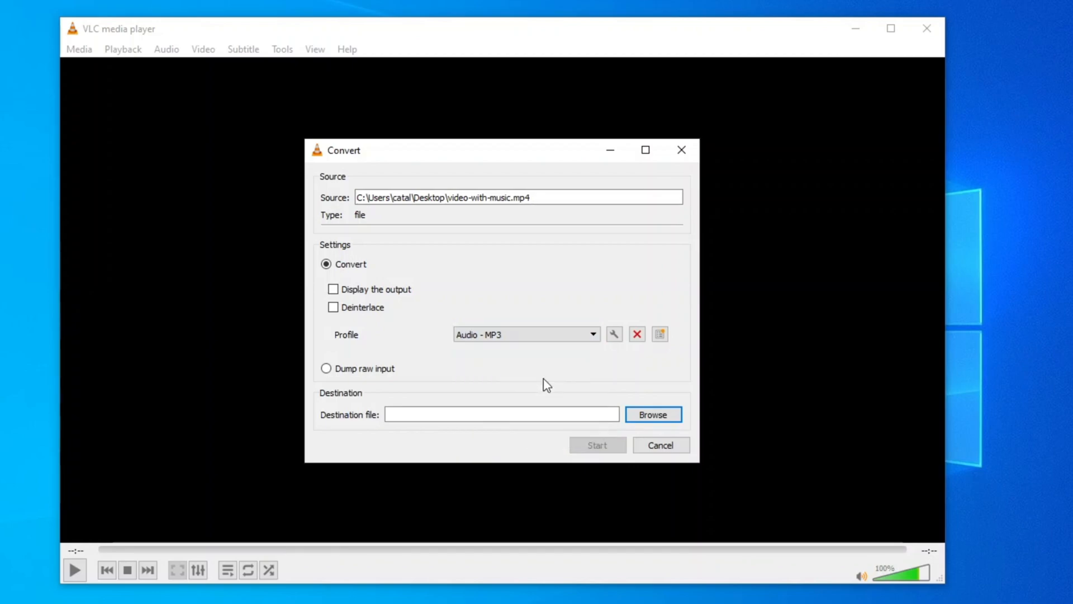
- Save output as converted-mp3-file.mp3 in the Converted file folder and start converting
{"action": "left_click", "coordinate": [652, 414]}
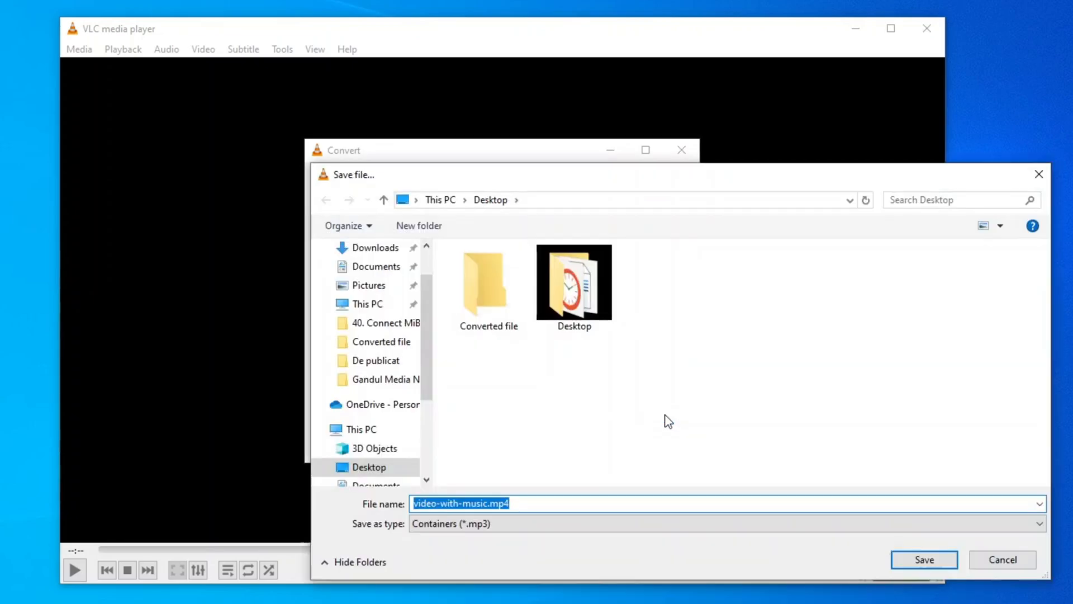
{"action": "double_click", "coordinate": [487, 282]}
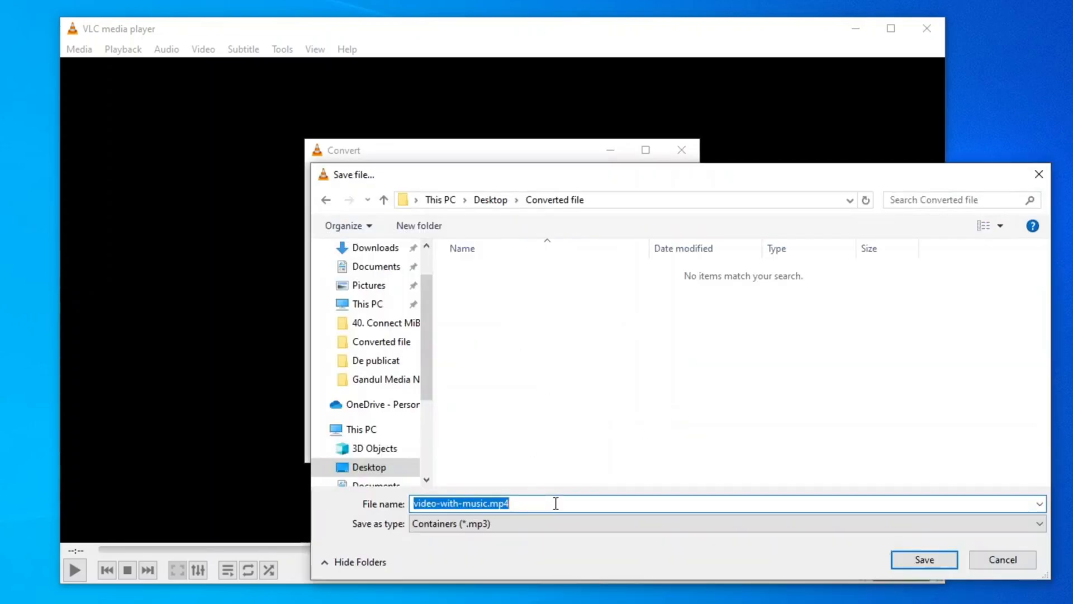
{"action": "type", "text": "converted-mp"}
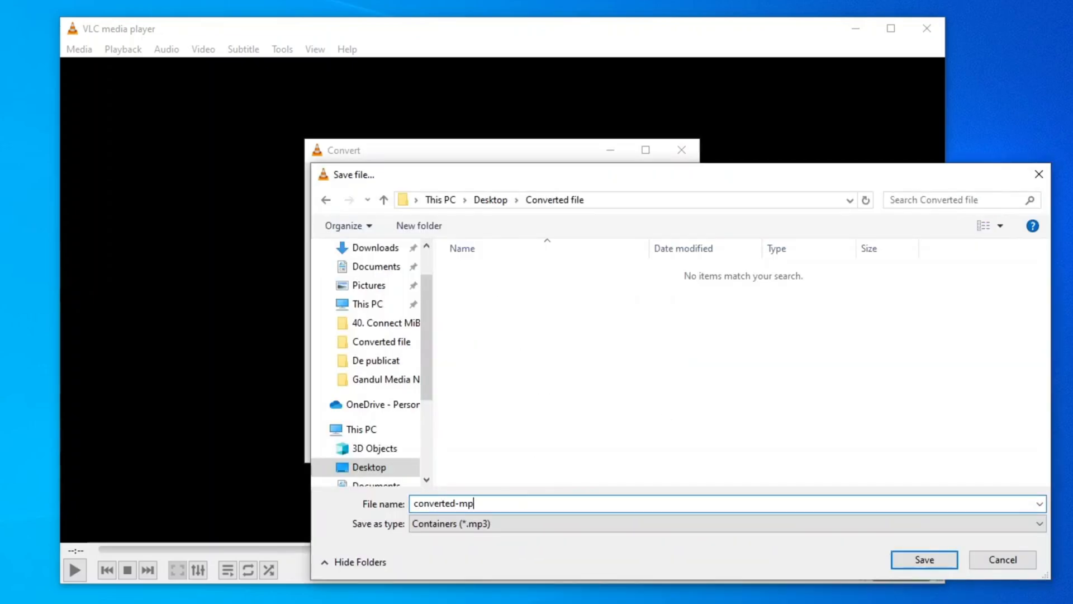
{"action": "type", "text": "3-file"}
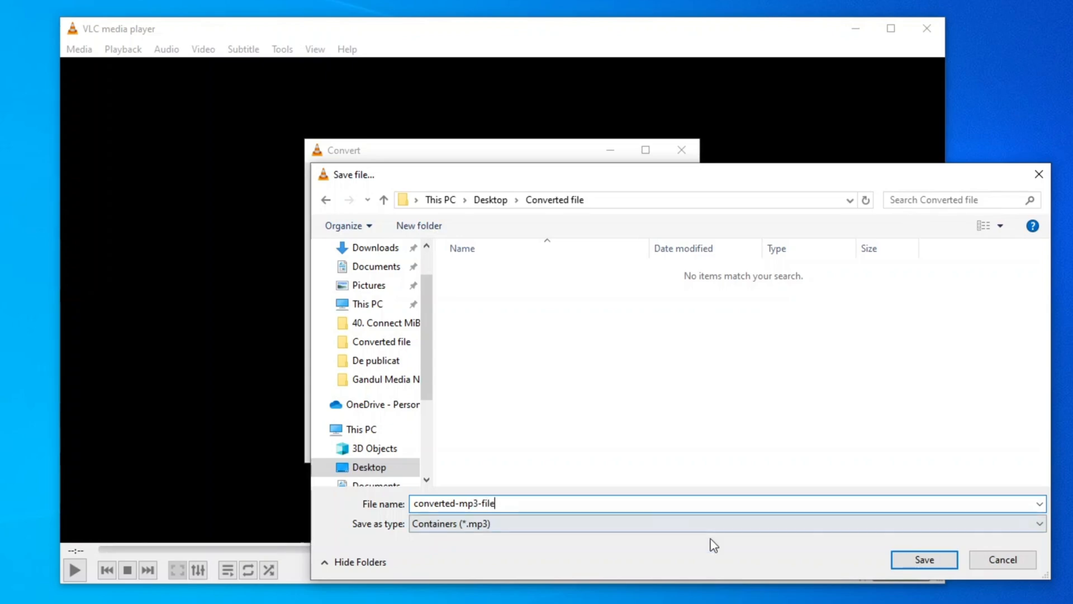
{"action": "left_click", "coordinate": [924, 559]}
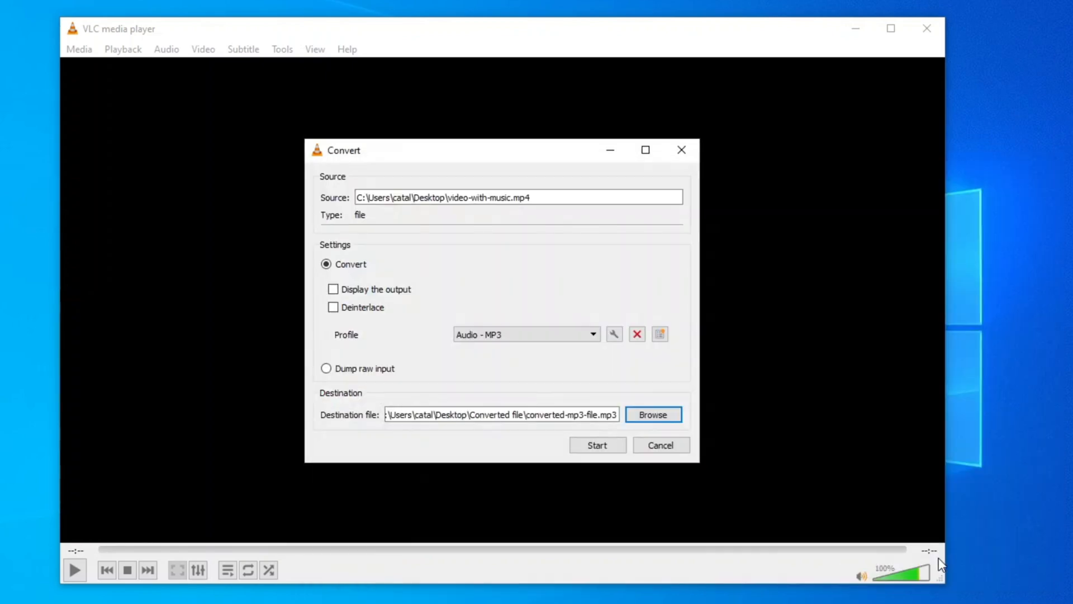
{"action": "left_click", "coordinate": [596, 445]}
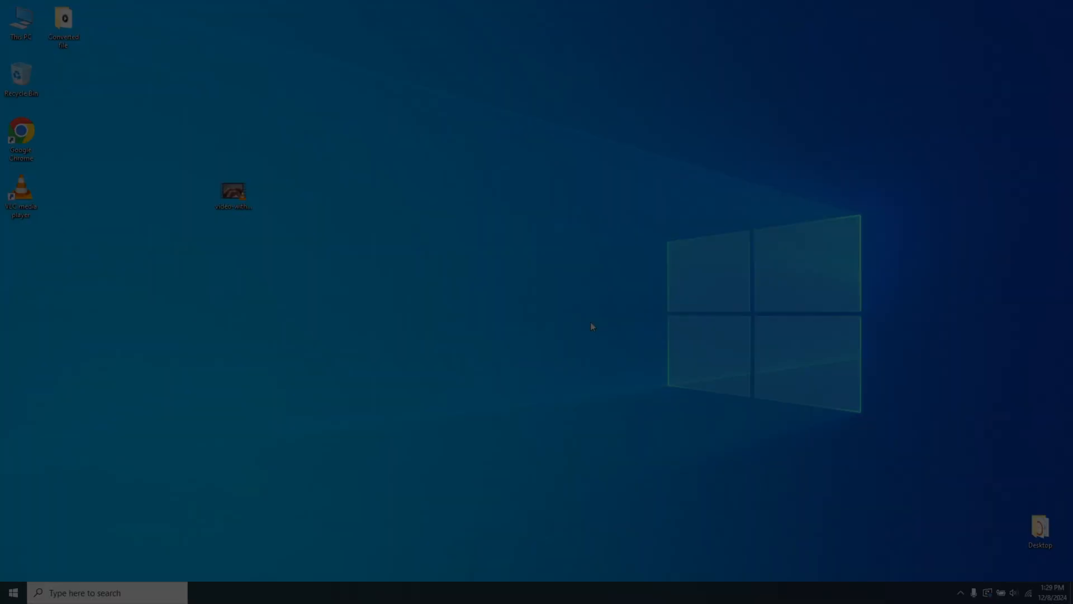
- Open the Converted file folder and play converted-mp3.mp3
{"action": "double_click", "coordinate": [63, 21]}
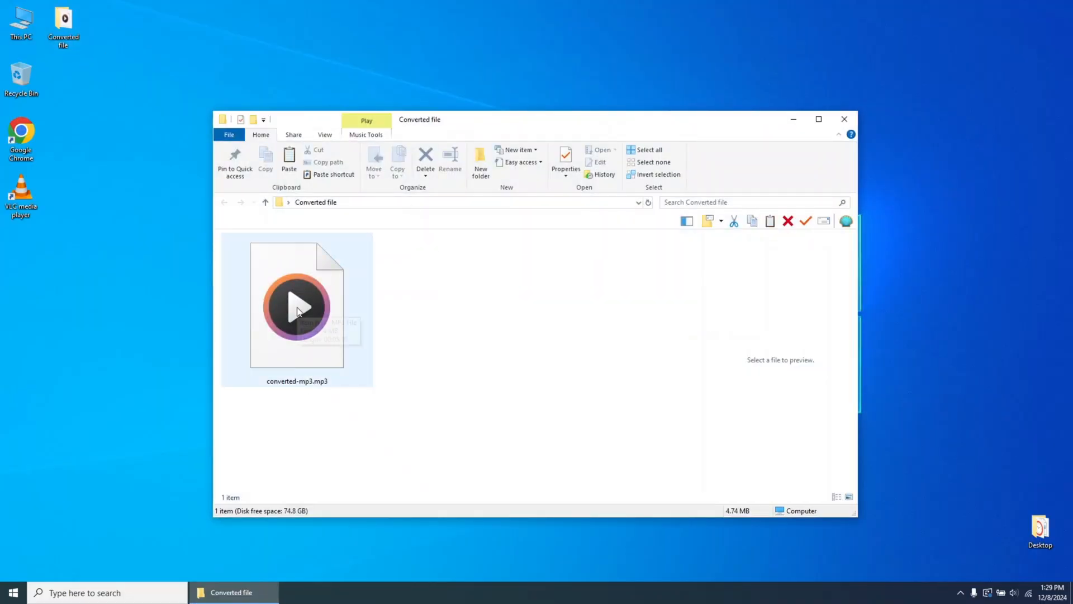
{"action": "double_click", "coordinate": [296, 306]}
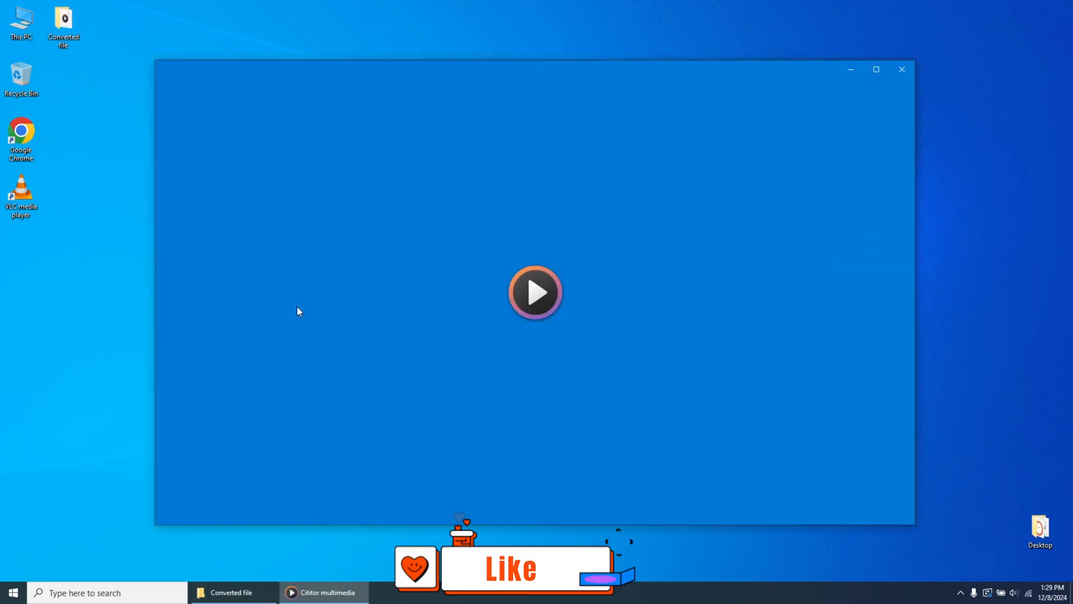
{"action": "left_click", "coordinate": [536, 292]}
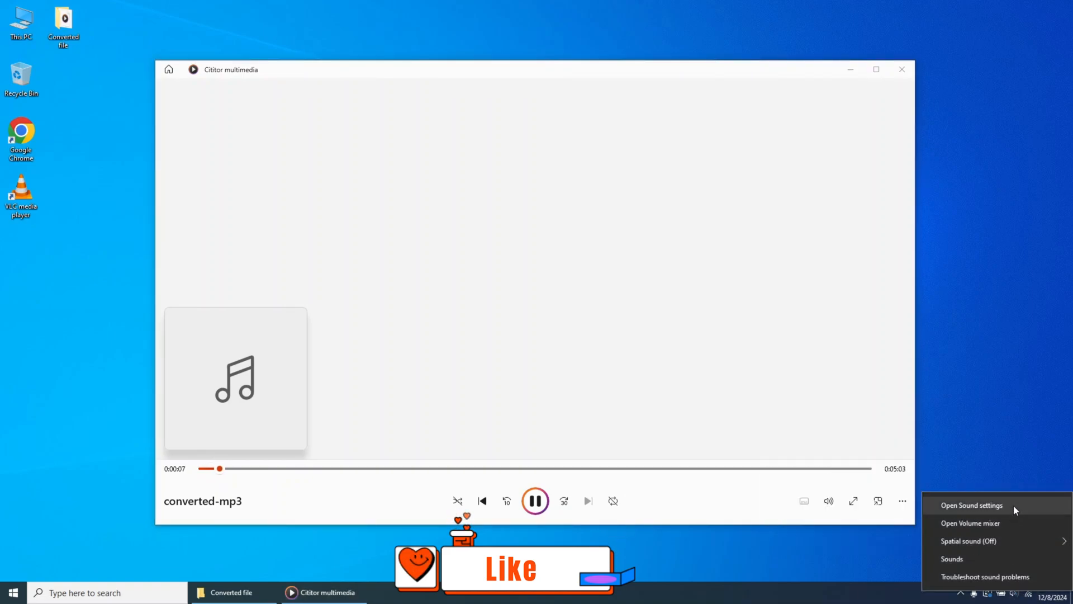
- Open Sound settings and drag the master volume slider from 20 to 26
{"action": "left_click", "coordinate": [972, 505]}
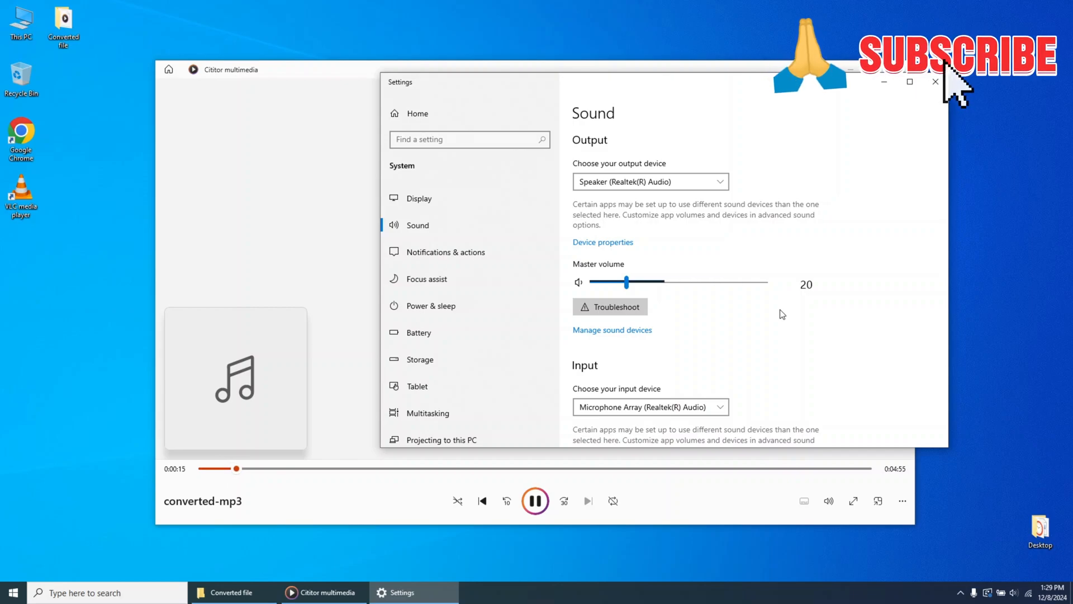
{"action": "left_click_drag", "start_coordinate": [625, 281], "coordinate": [650, 281]}
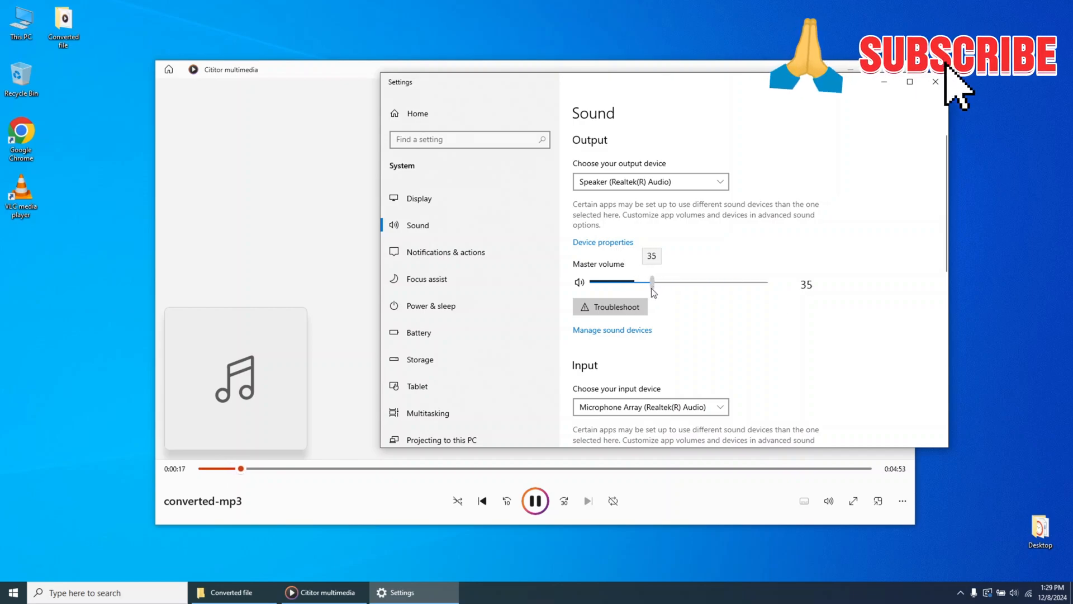
{"action": "left_click_drag", "start_coordinate": [651, 281], "coordinate": [635, 281]}
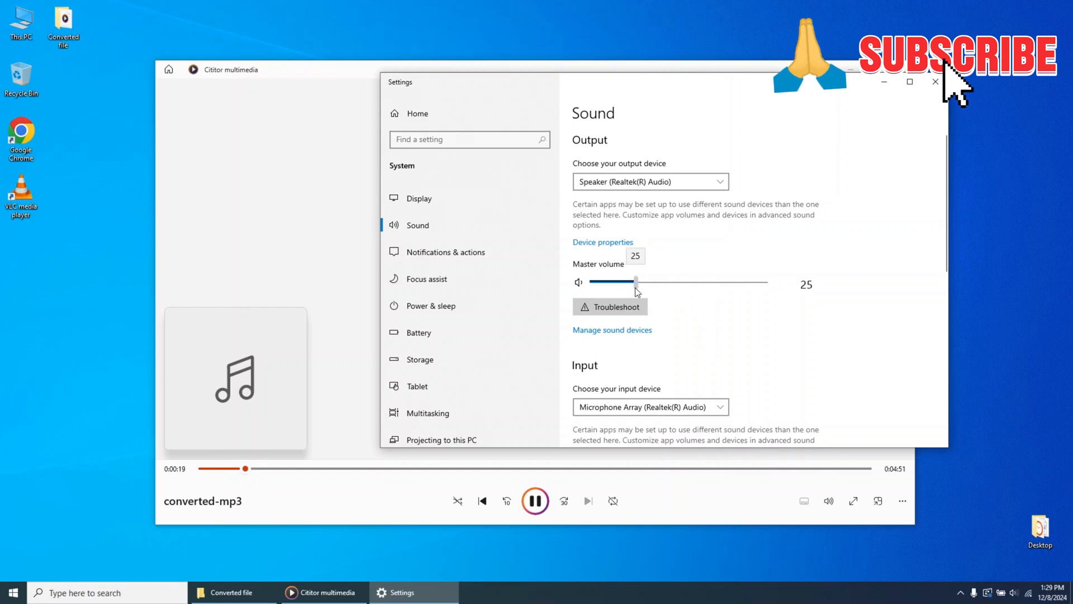
{"action": "left_click_drag", "start_coordinate": [634, 281], "coordinate": [638, 281]}
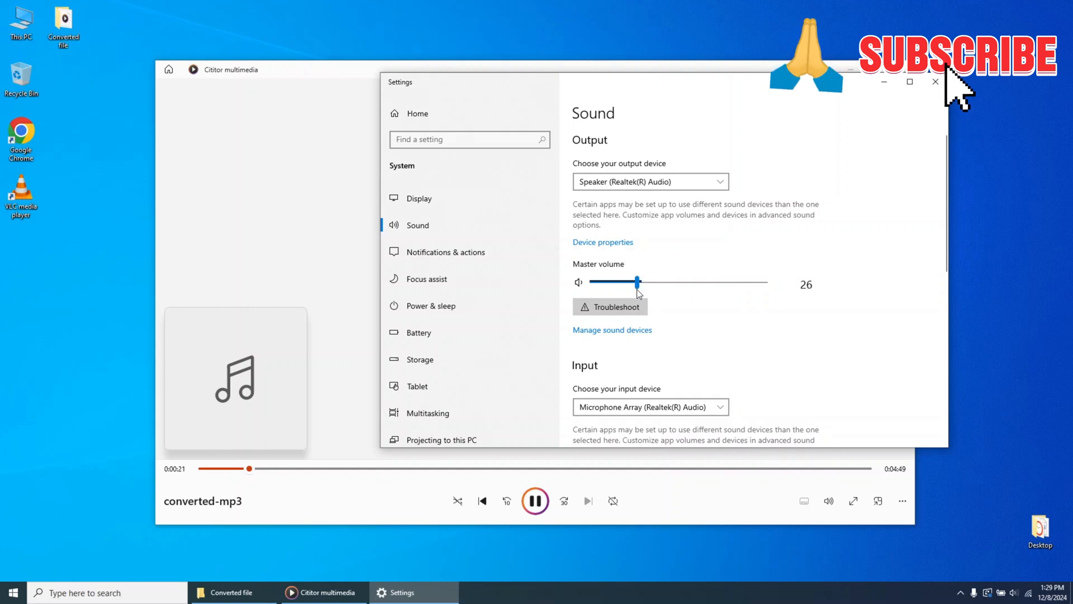